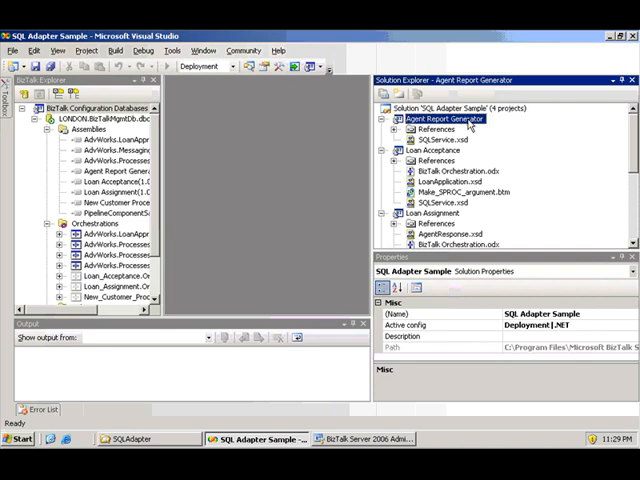
# Browse BizTalk Explorer to show Loan_Assignment.Orchestration_1's properties.
pyautogui.click(434, 150)
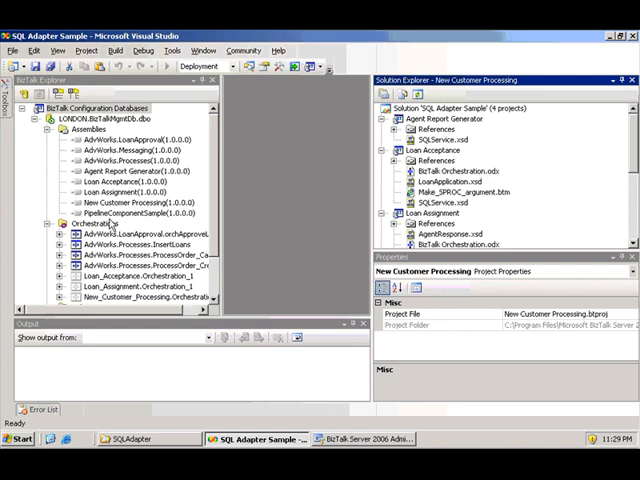
pyautogui.scroll(-3)
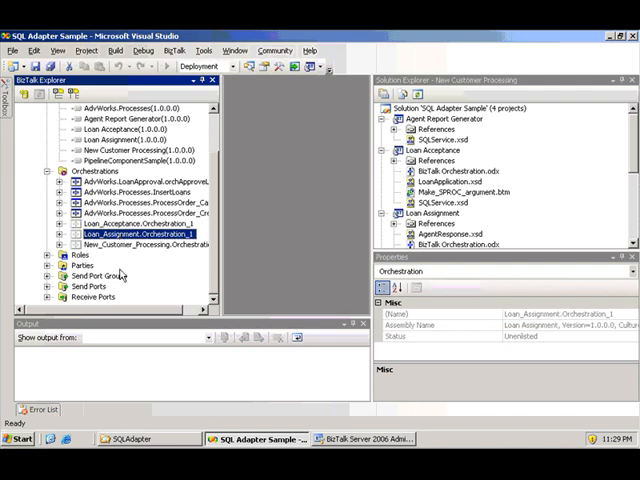
pyautogui.moveTo(135, 275)
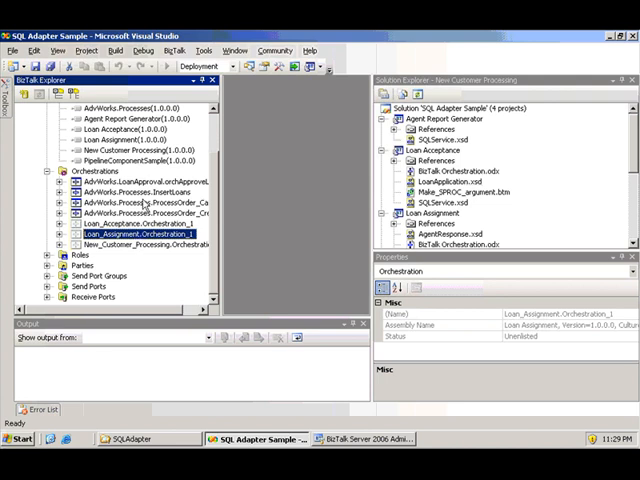
pyautogui.moveTo(213, 231)
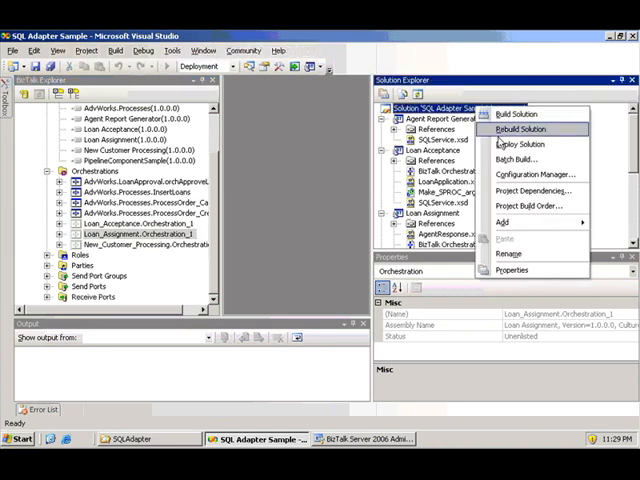
pyautogui.moveTo(540, 145)
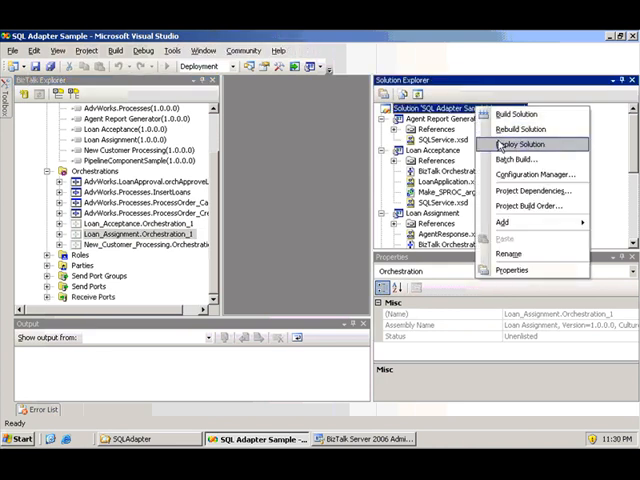
pyautogui.moveTo(294, 167)
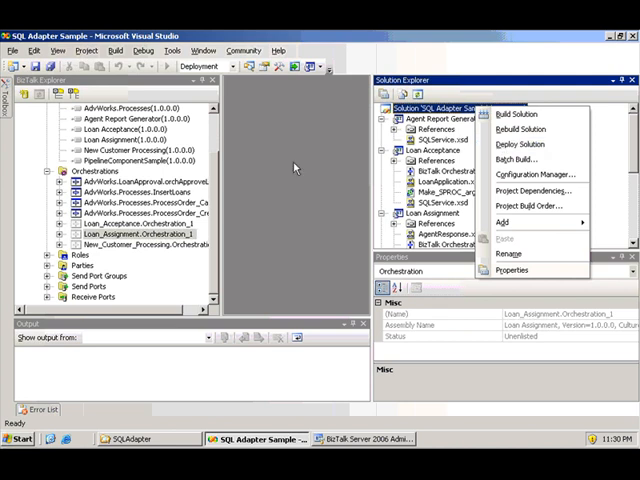
pyautogui.moveTo(323, 292)
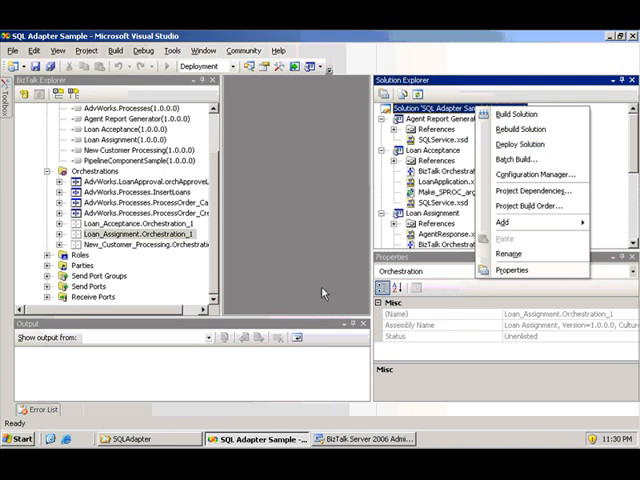
# Dismiss the solution menu and bring up the Loan Acceptance project's context menu.
pyautogui.click(503, 274)
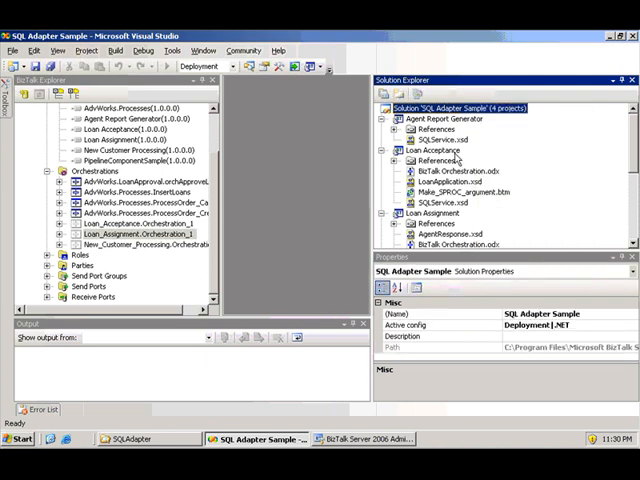
pyautogui.rightClick(429, 150)
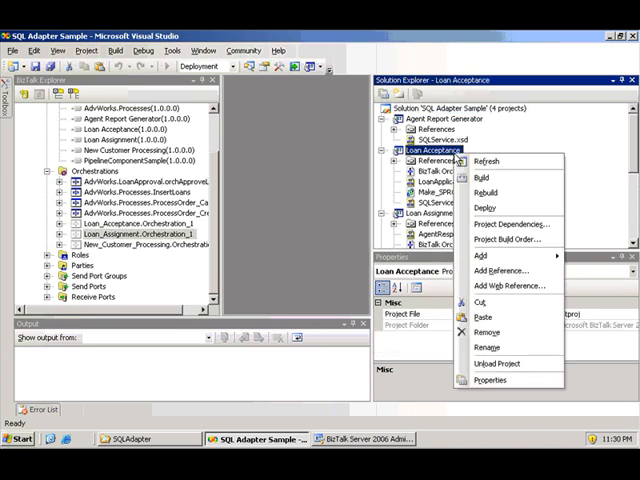
pyautogui.moveTo(491, 347)
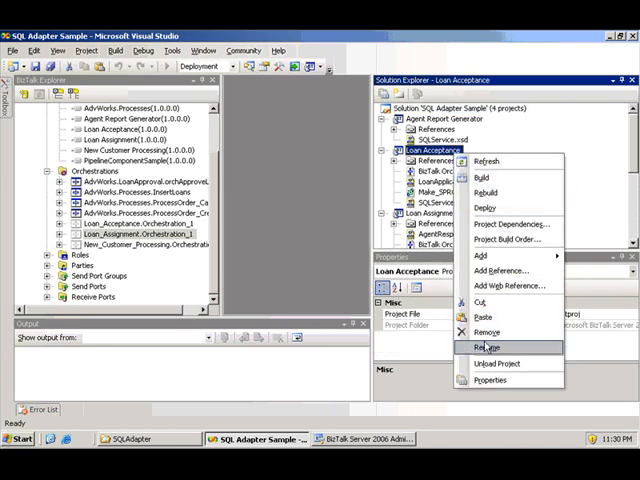
# Review Loan Acceptance deployment settings (LONDON, BizTalkMgmtDb, SQLAdapterApplication) and cancel without changes.
pyautogui.click(502, 380)
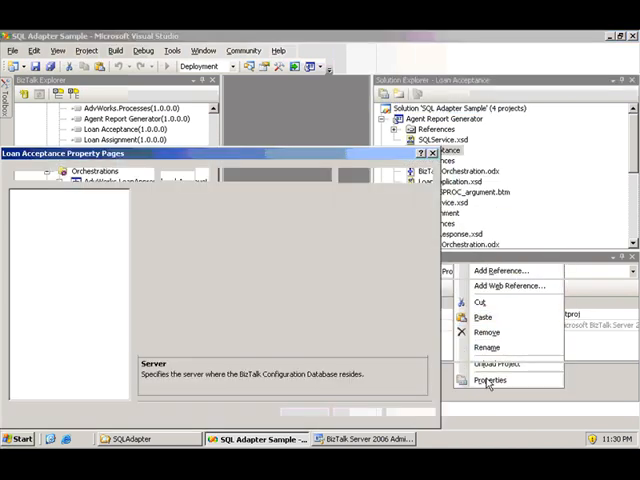
pyautogui.click(489, 380)
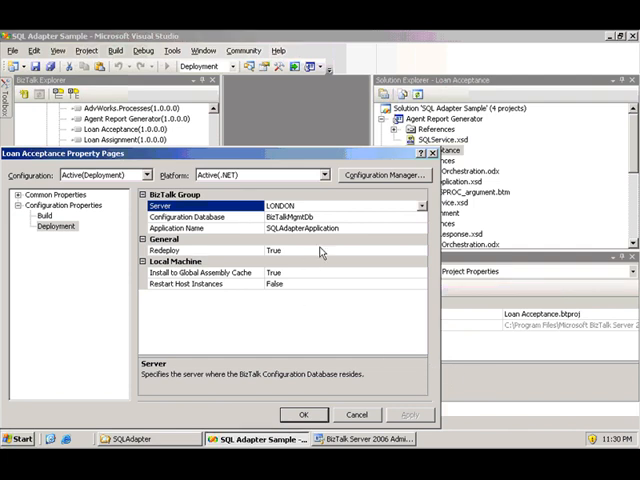
pyautogui.click(300, 227)
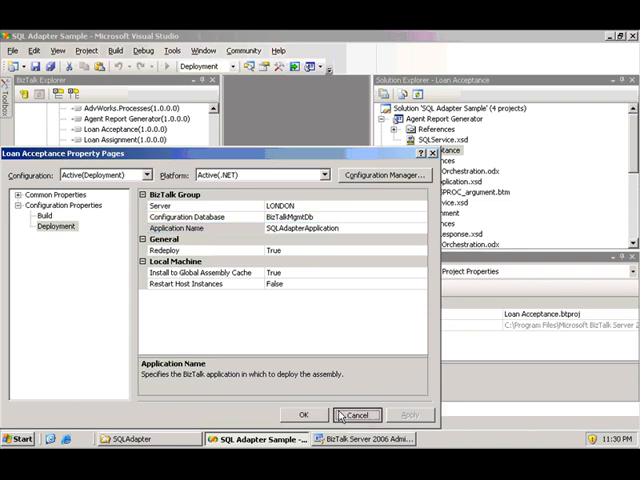
pyautogui.click(357, 414)
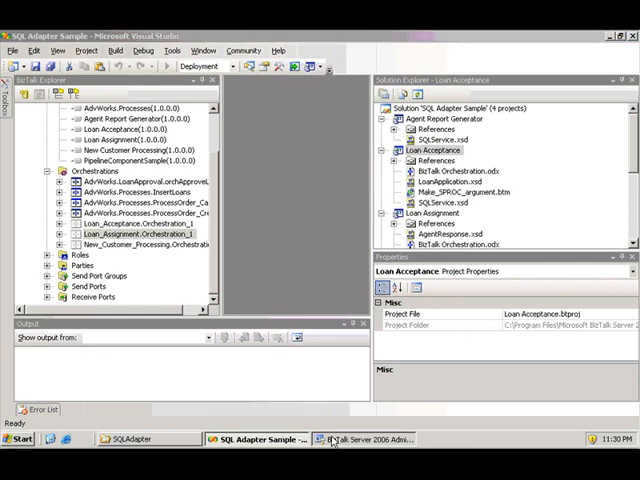
# In the Administration Console, expand SQLAdapterApplication and list its three started orchestrations.
pyautogui.click(367, 444)
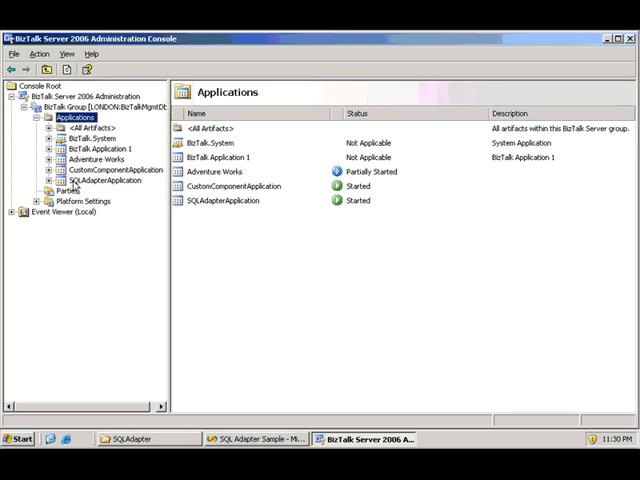
pyautogui.click(96, 181)
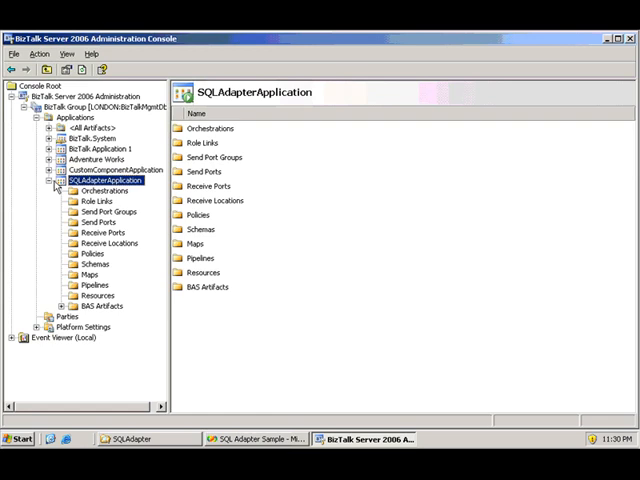
pyautogui.click(57, 180)
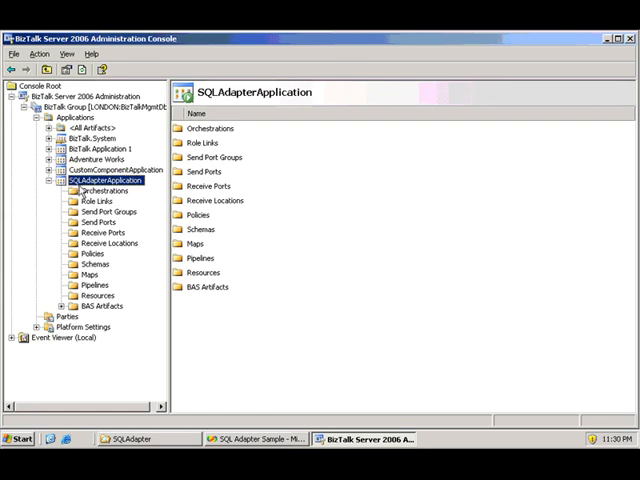
pyautogui.click(102, 190)
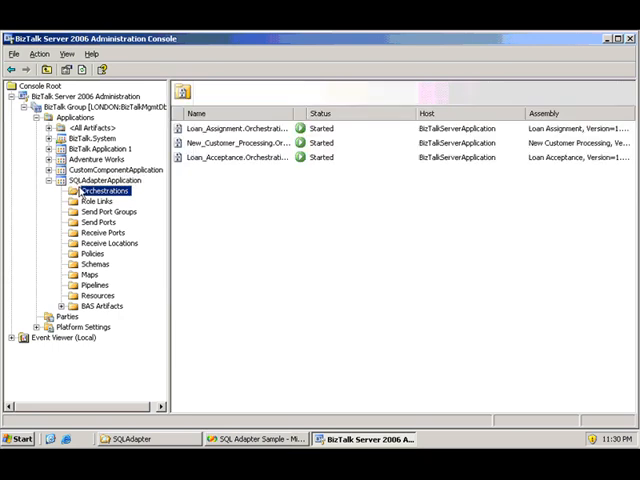
pyautogui.click(78, 190)
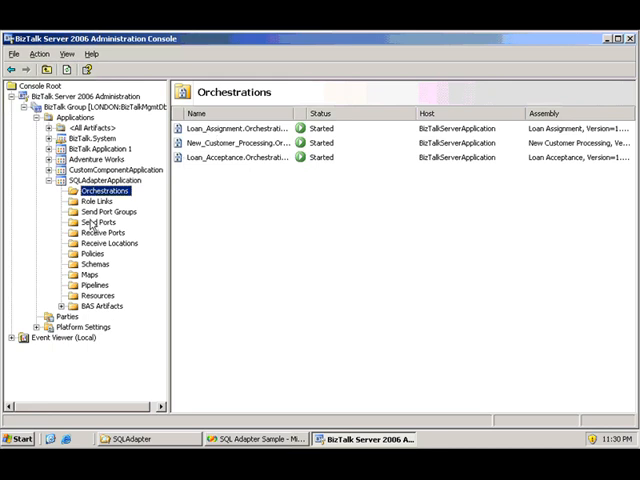
# Review its nine send ports, four receive ports, four receive locations, and the Policies folder.
pyautogui.click(99, 221)
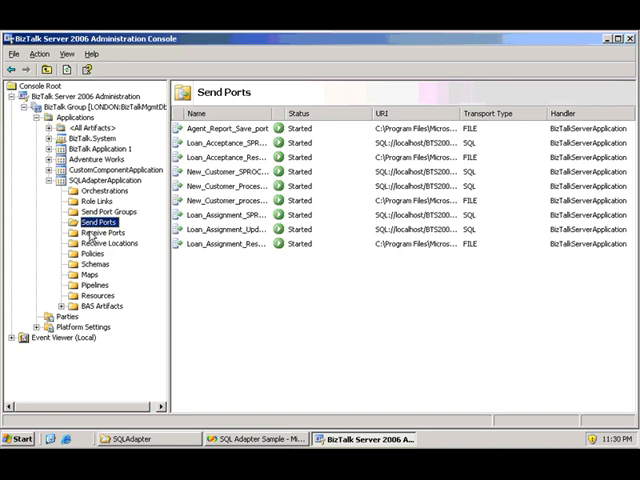
pyautogui.click(100, 232)
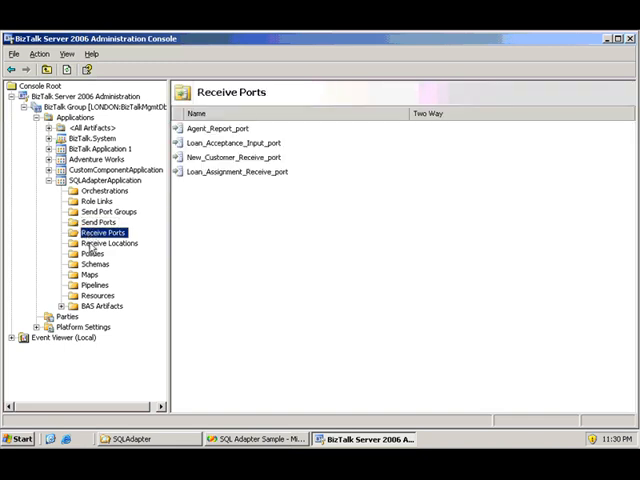
pyautogui.click(110, 242)
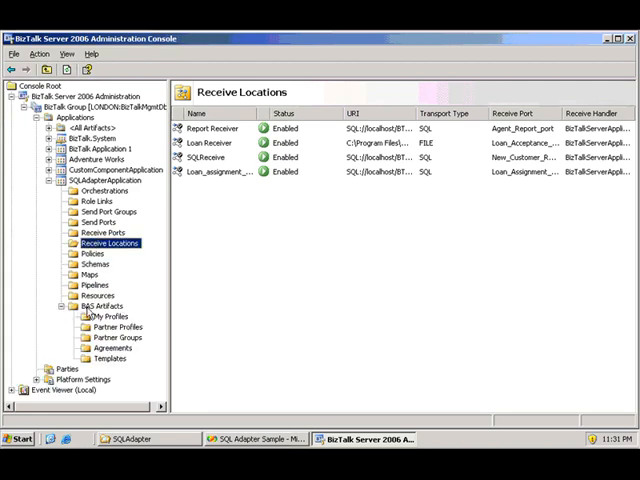
pyautogui.moveTo(118, 337)
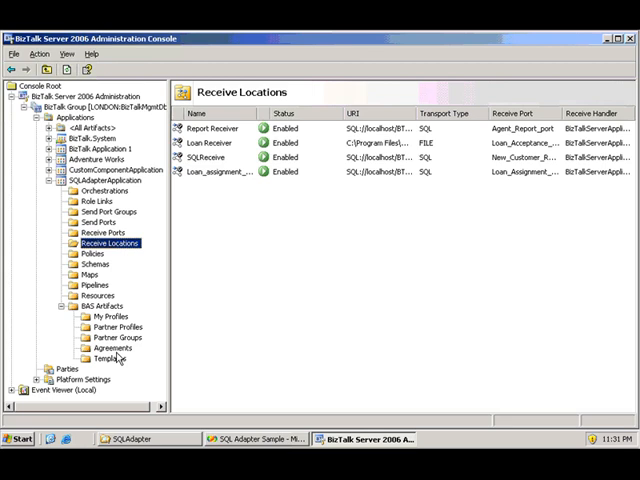
pyautogui.click(92, 253)
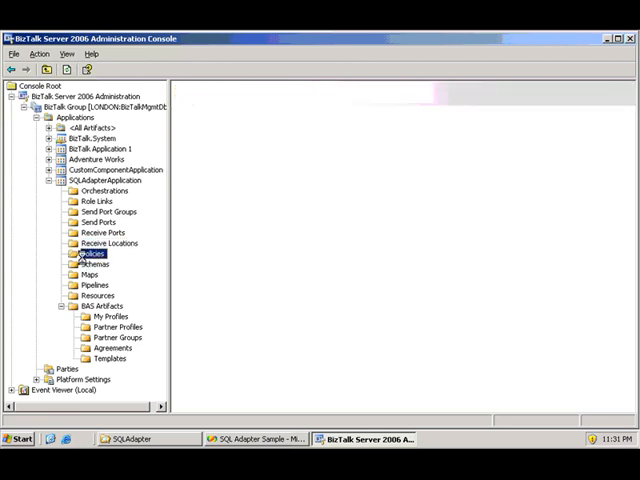
# Show the Policies pane, confirming SQLAdapterApplication has no policies.
pyautogui.click(92, 253)
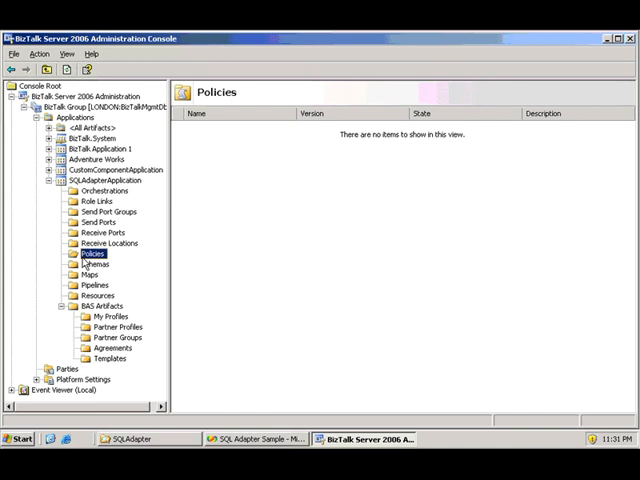
pyautogui.moveTo(117, 270)
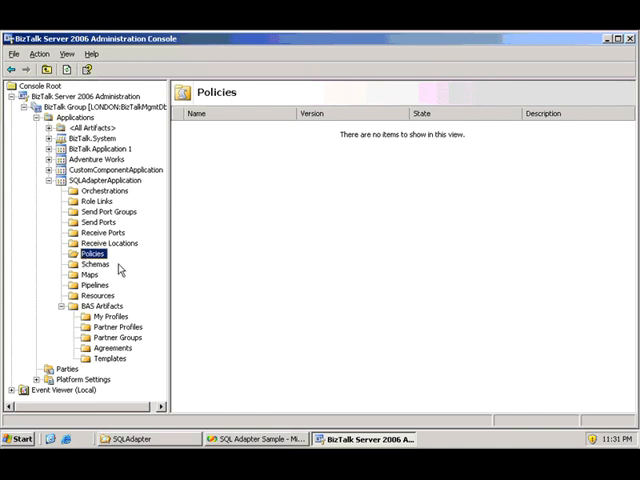
pyautogui.moveTo(25, 227)
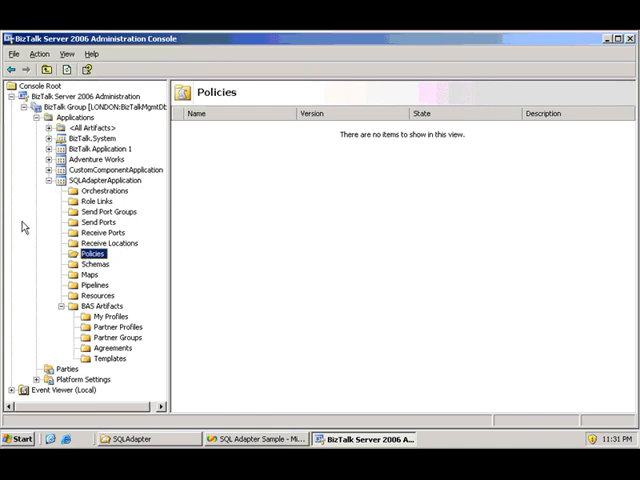
pyautogui.moveTo(146, 213)
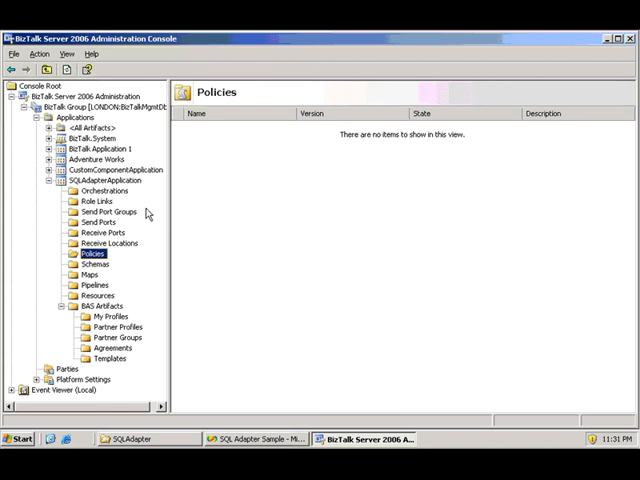
# Launch the Export MSI File Wizard for SQLAdapterApplication.
pyautogui.rightClick(110, 180)
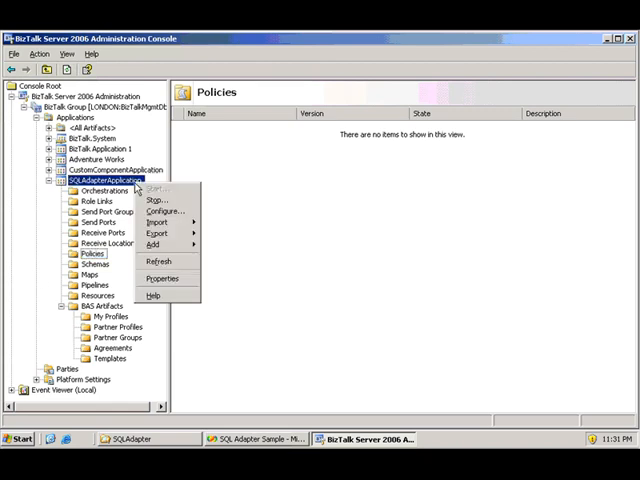
pyautogui.moveTo(160, 233)
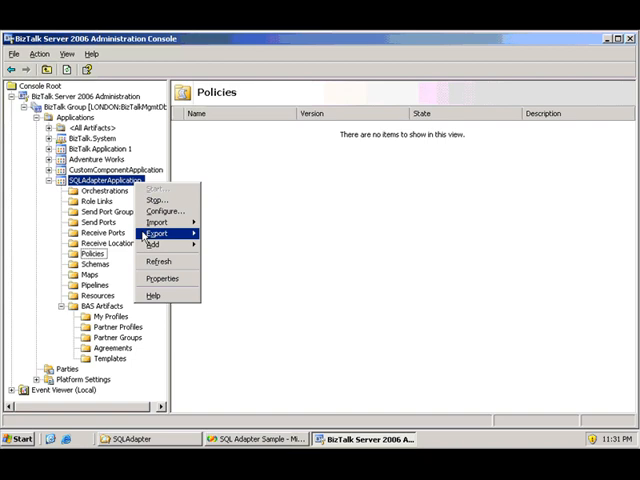
pyautogui.moveTo(162, 232)
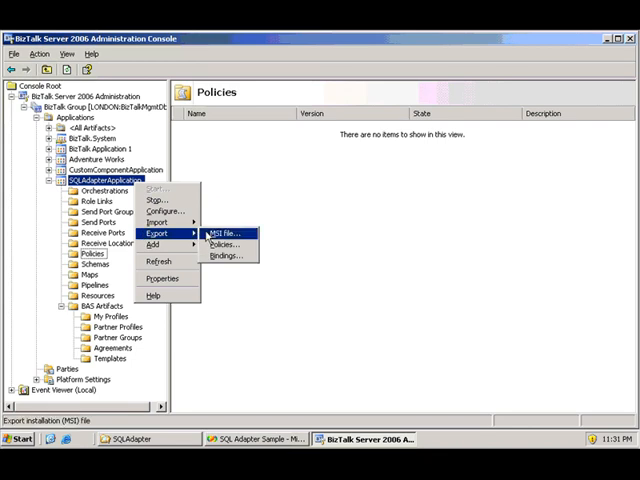
pyautogui.click(228, 233)
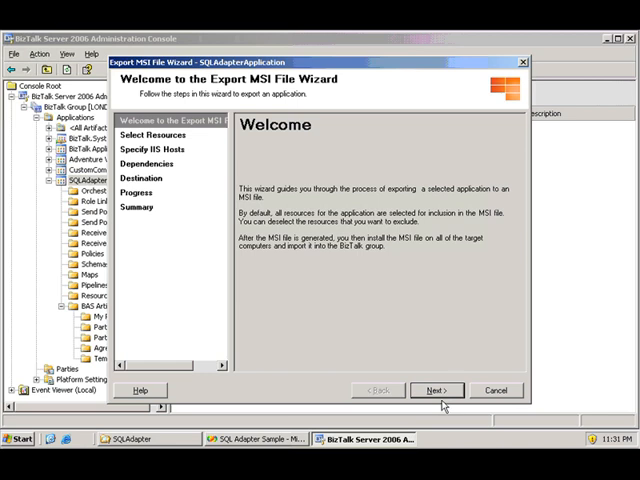
# Export all resources with default settings to SQLAdapterApplication.msi and finish the wizard.
pyautogui.click(437, 390)
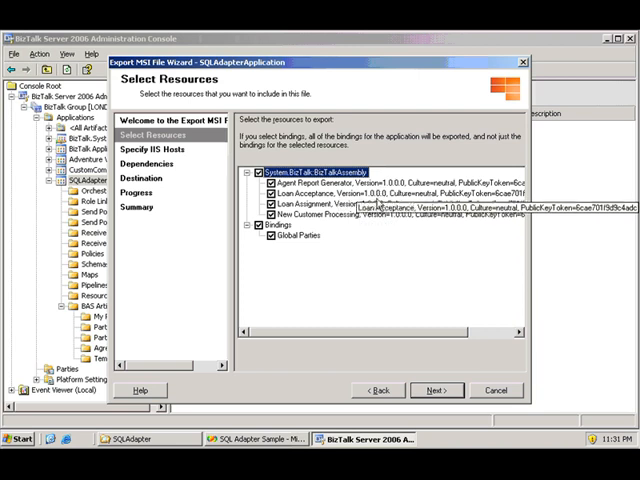
pyautogui.moveTo(328, 239)
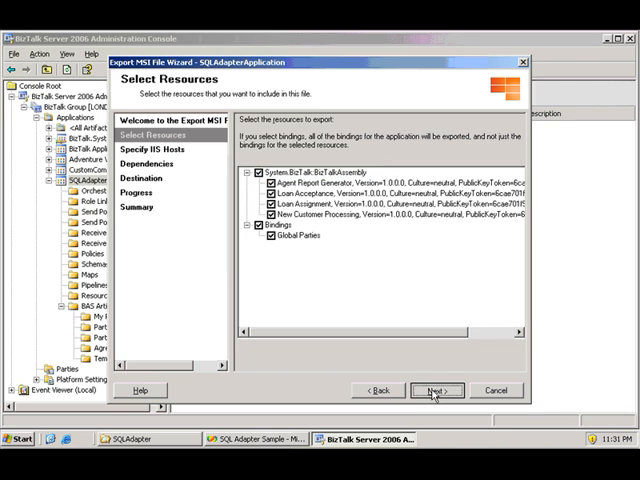
pyautogui.click(429, 389)
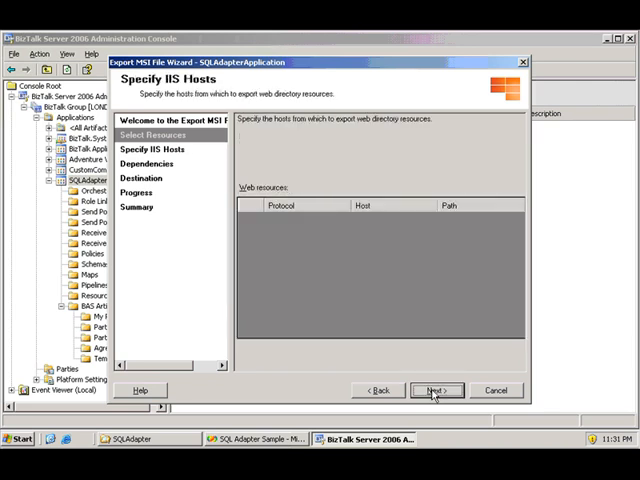
pyautogui.click(439, 389)
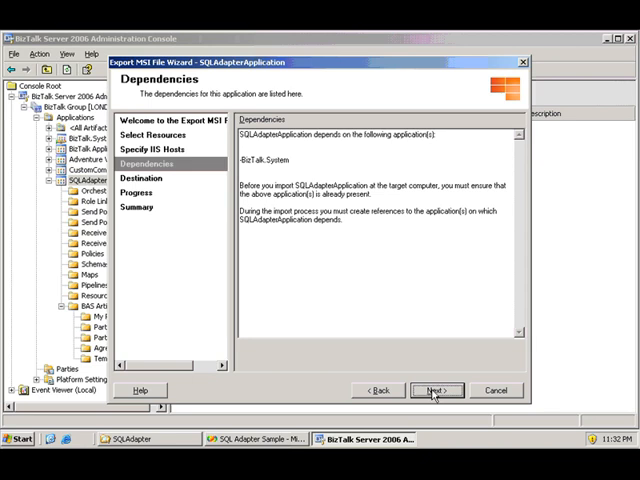
pyautogui.click(430, 390)
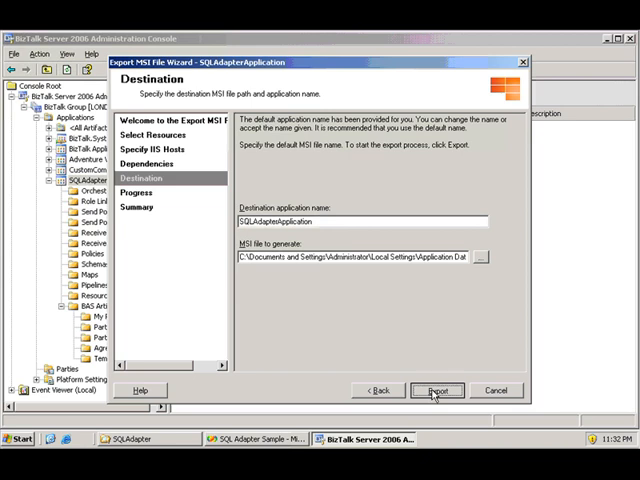
pyautogui.click(439, 389)
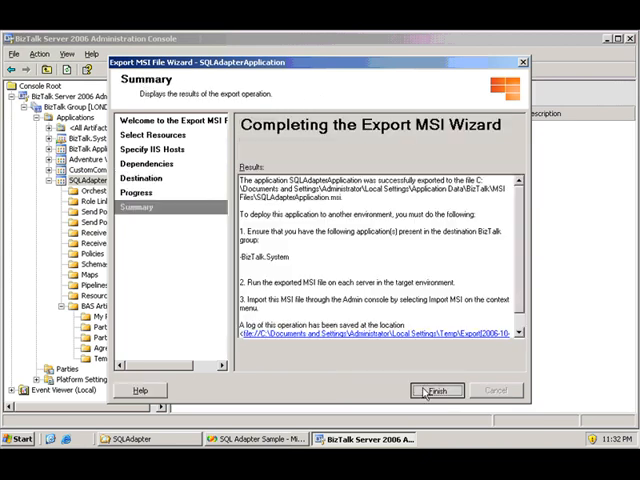
pyautogui.click(432, 390)
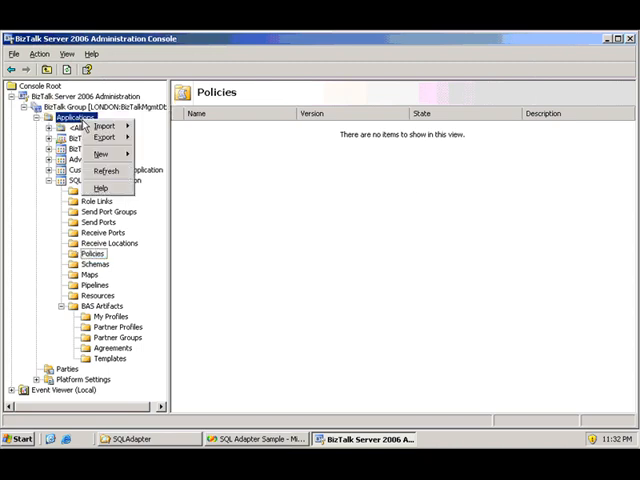
pyautogui.moveTo(100, 125)
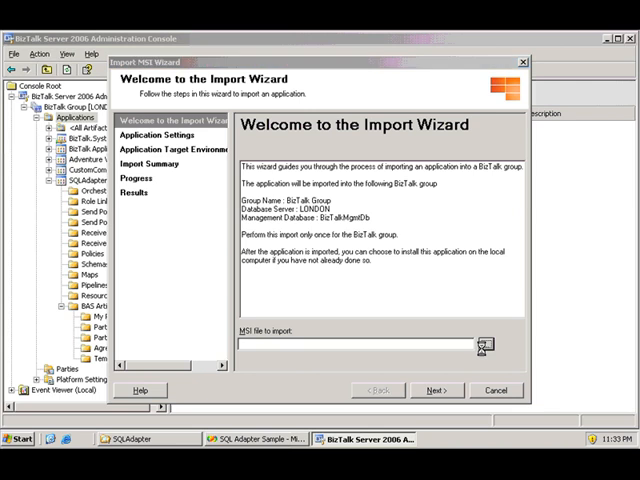
pyautogui.click(481, 345)
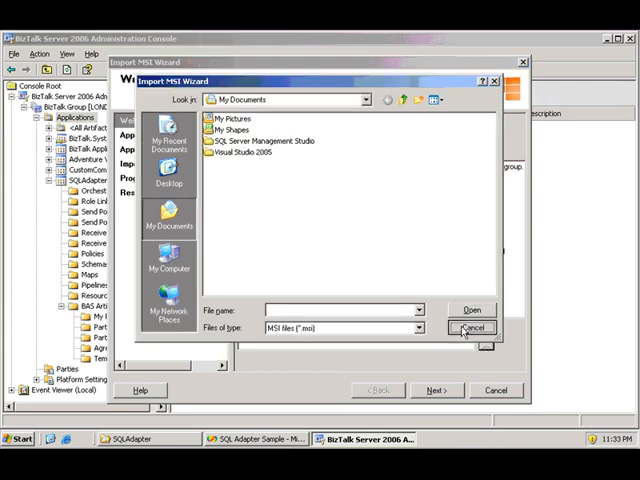
pyautogui.click(471, 328)
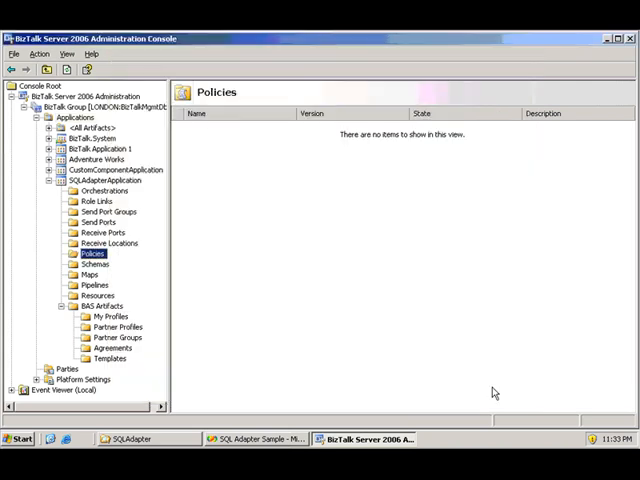
pyautogui.moveTo(160, 285)
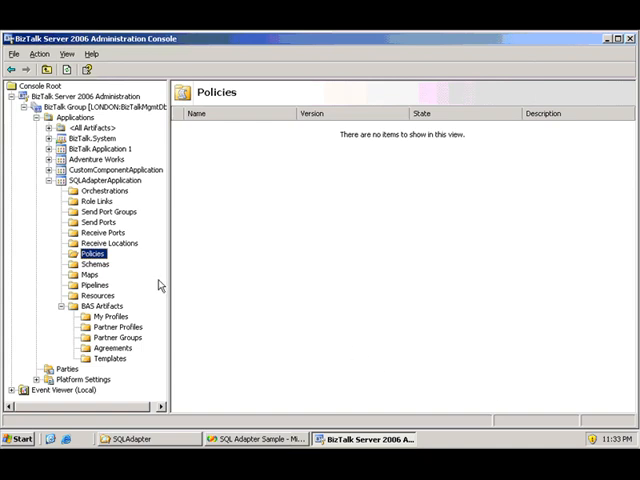